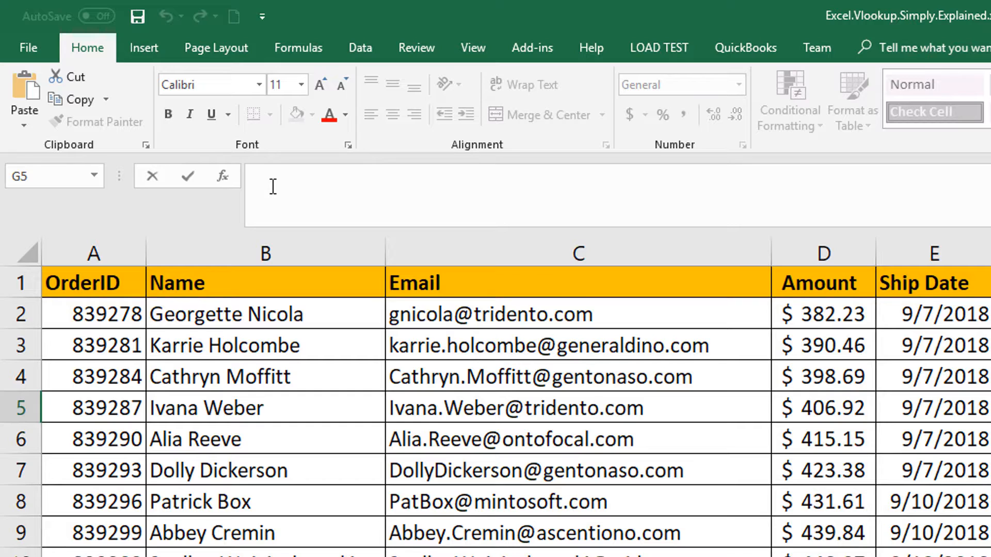
pyautogui.moveTo(324, 166)
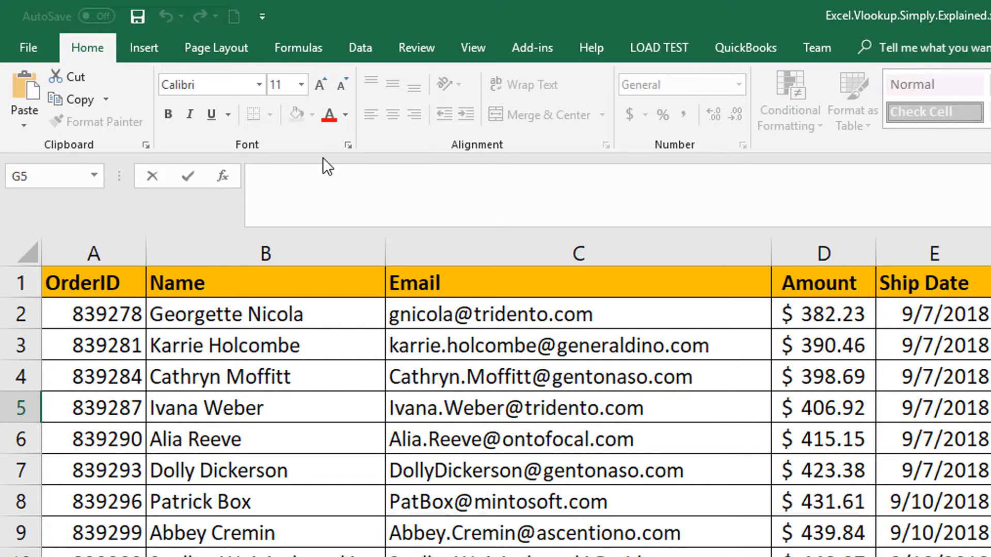
# Enter =VLOOKUP(A7,A2:E51,4,FALSE) in G5, returning order amount 423.38.
pyautogui.write('=VLO')
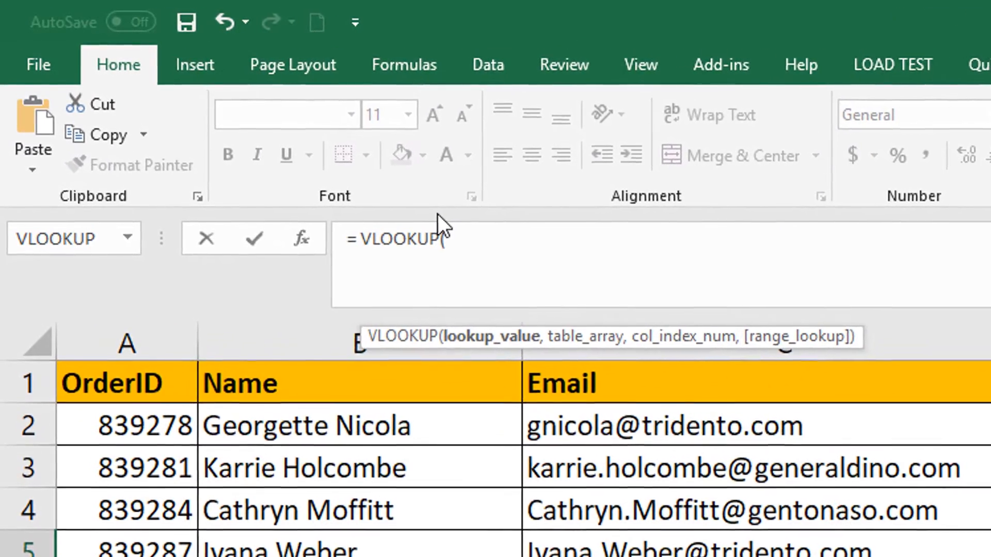
pyautogui.write('A7,')
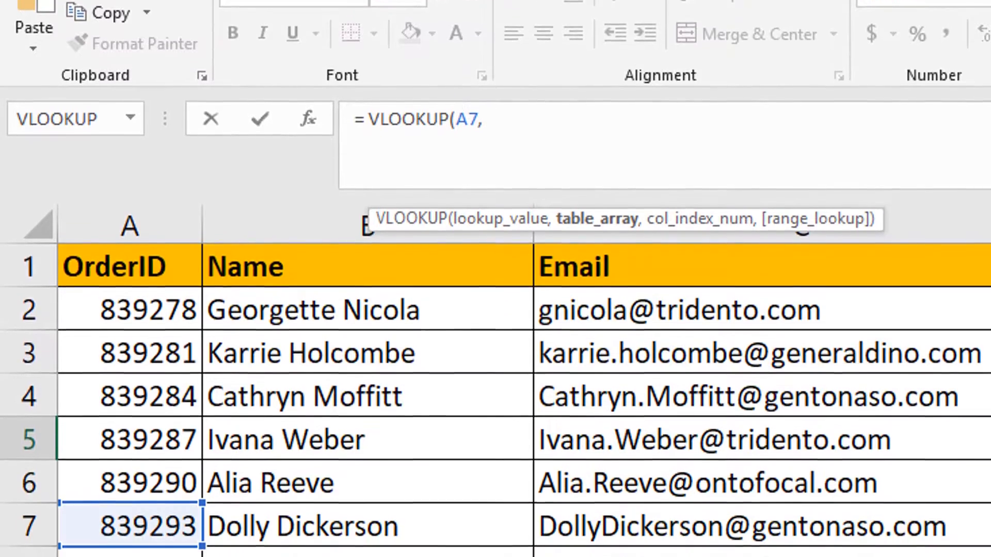
pyautogui.scroll(-3)
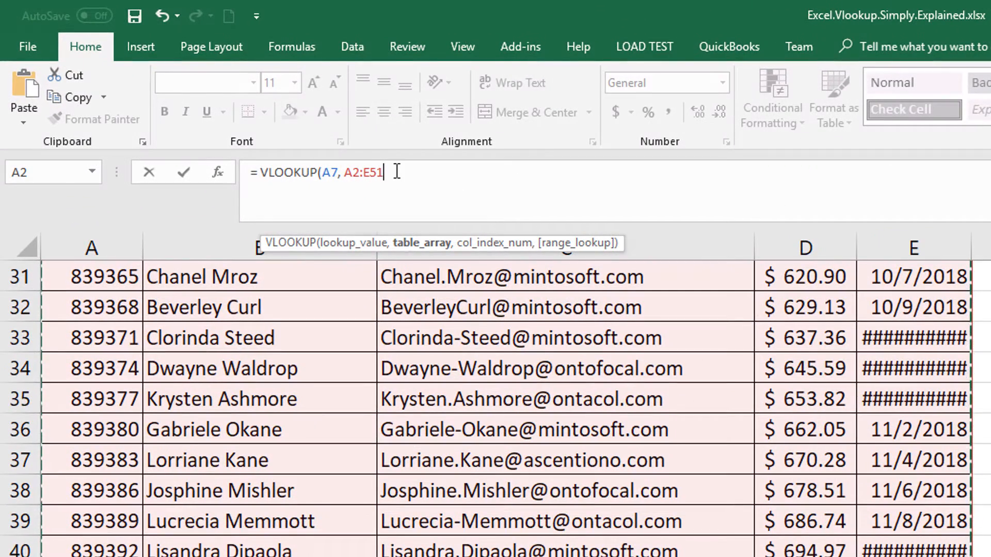
pyautogui.write(',')
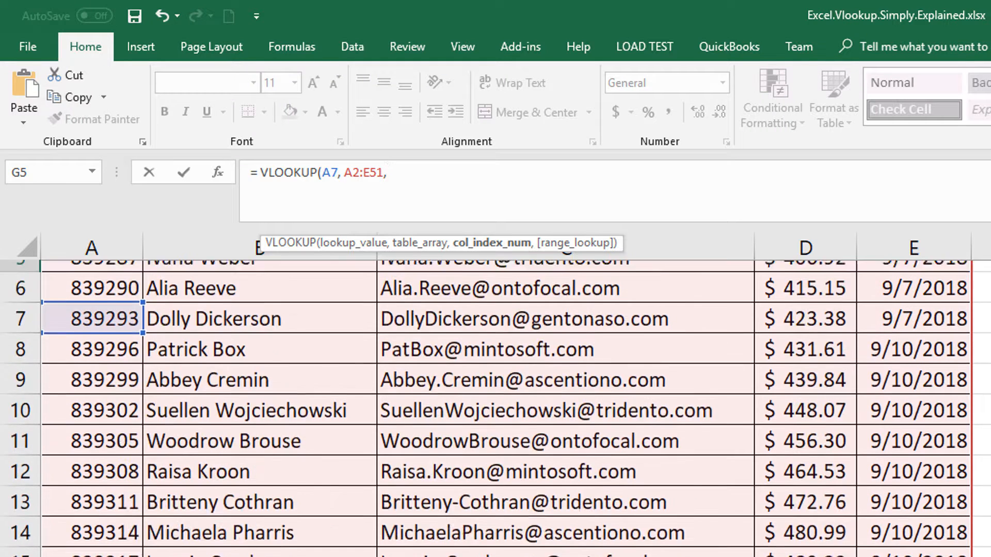
pyautogui.write('4')
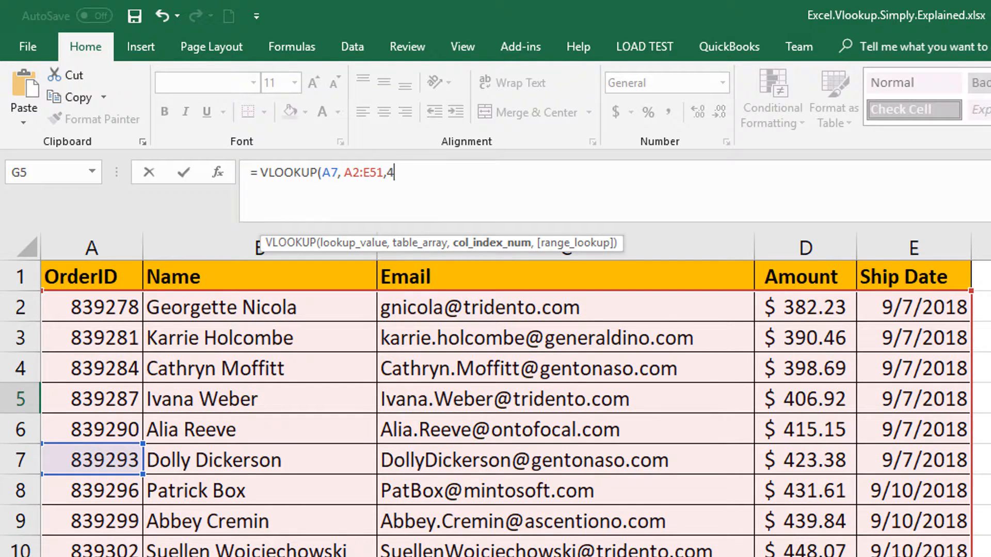
pyautogui.write(', FA)')
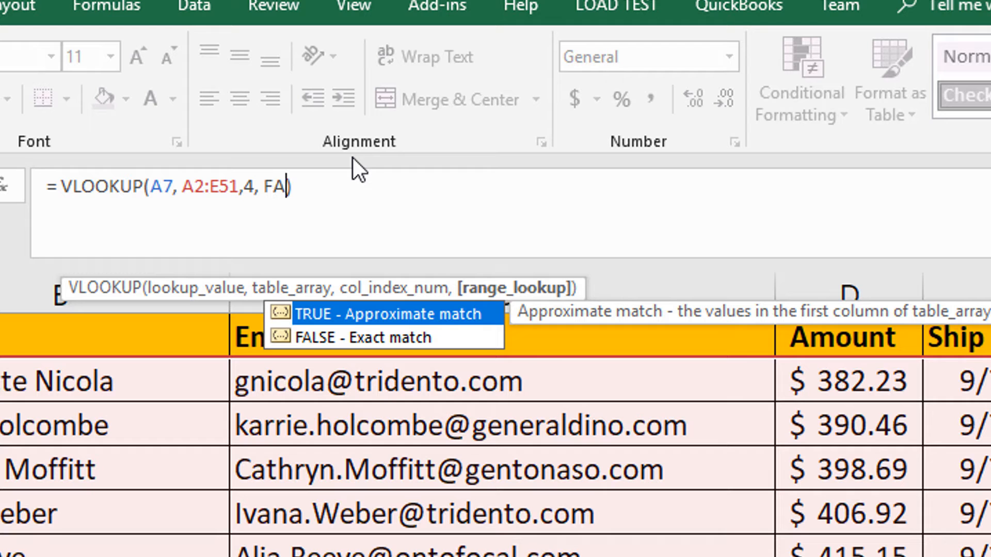
pyautogui.moveTo(324, 346)
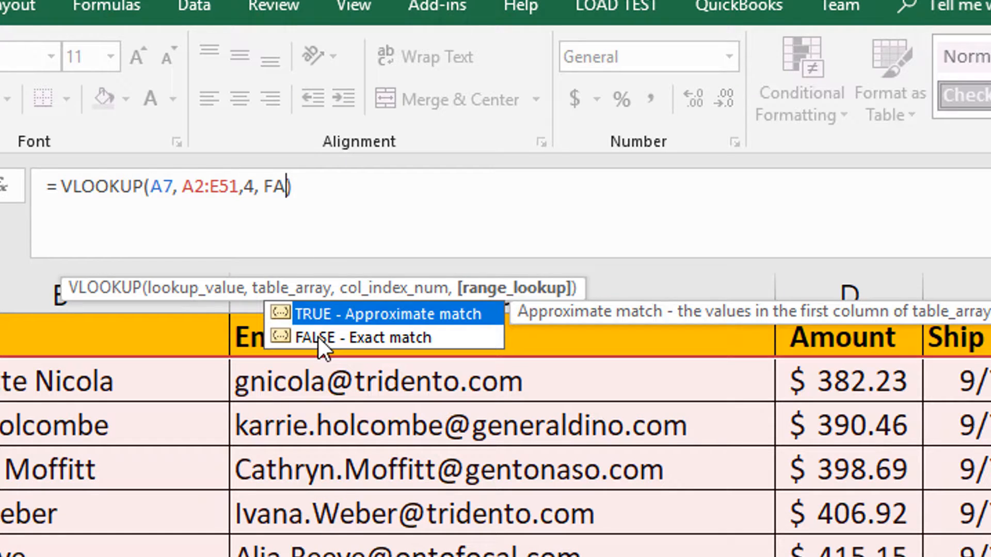
pyautogui.doubleClick(323, 338)
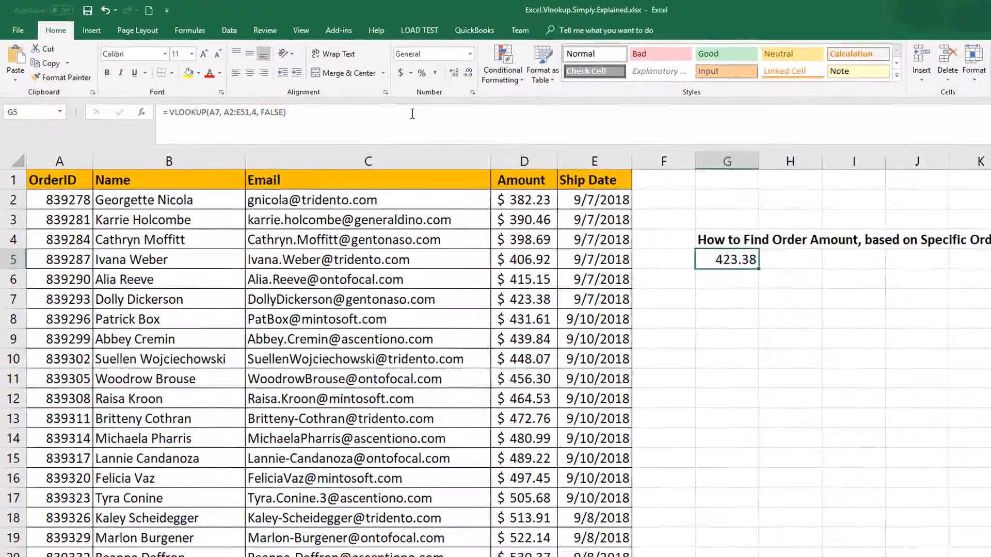
pyautogui.click(441, 81)
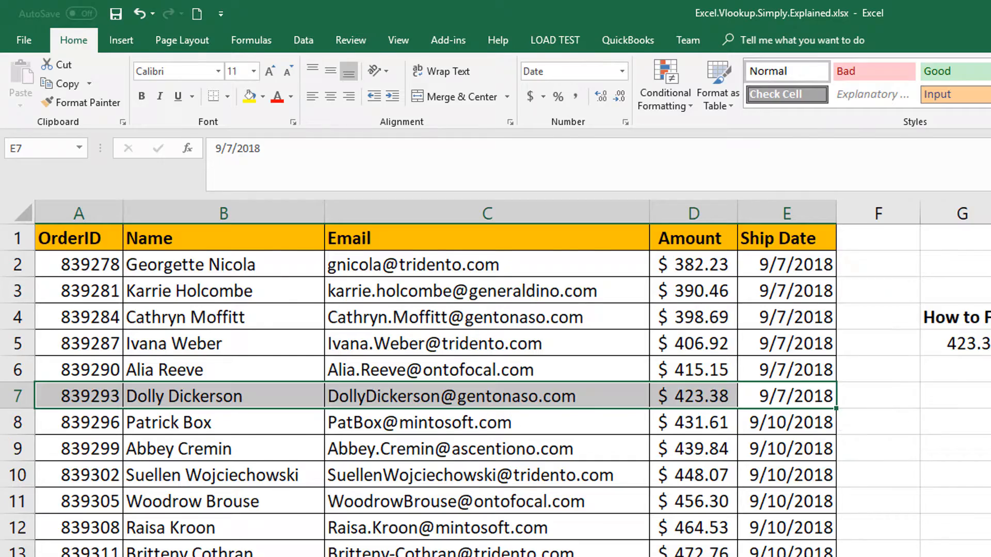
pyautogui.click(188, 40)
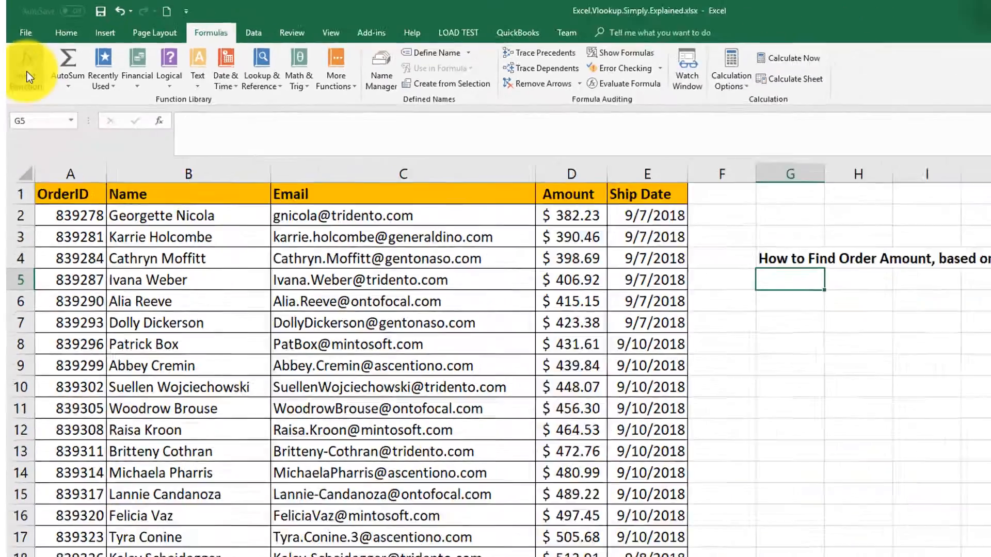
# Search Insert Function for 'Vlookup' to reach the VLOOKUP argument fields for G5.
pyautogui.click(27, 63)
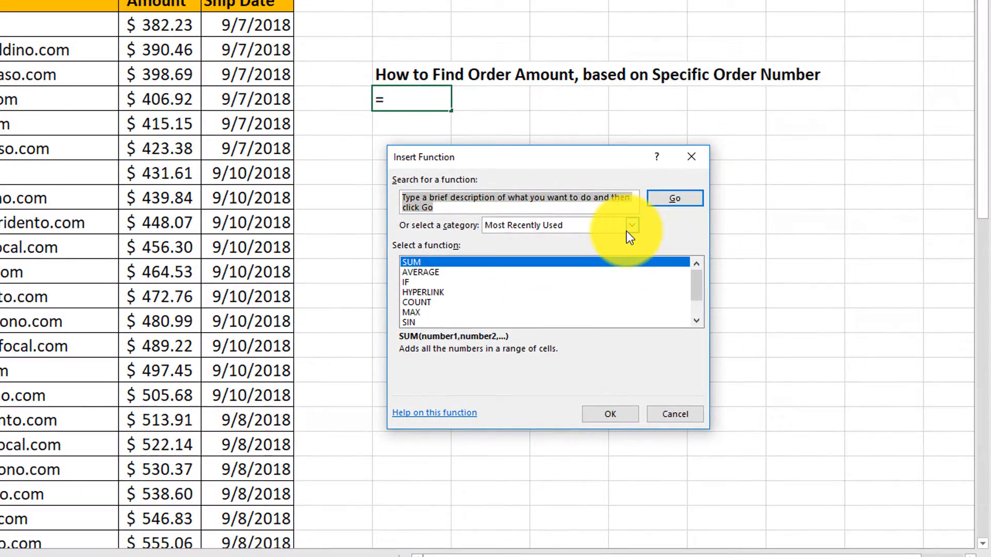
pyautogui.write('Vlookup')
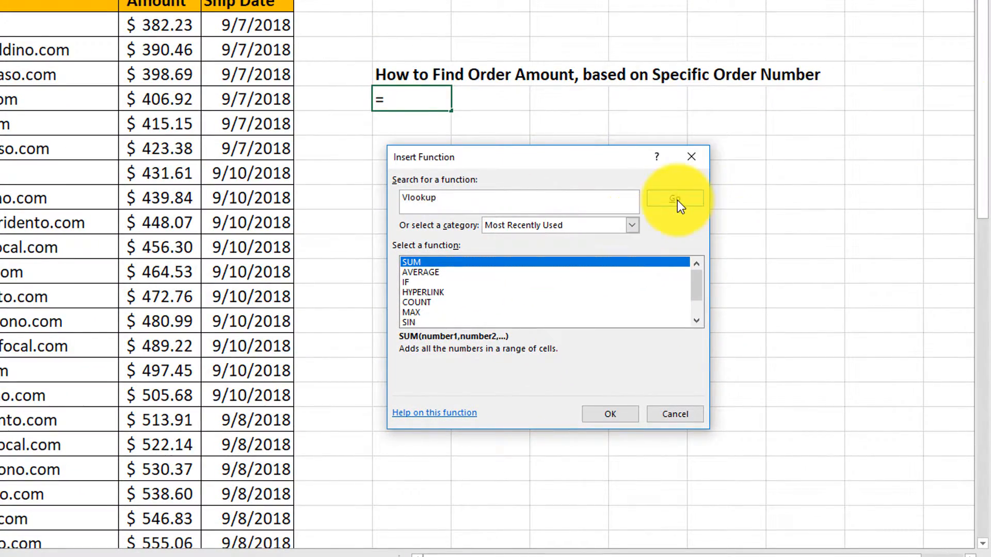
pyautogui.click(609, 414)
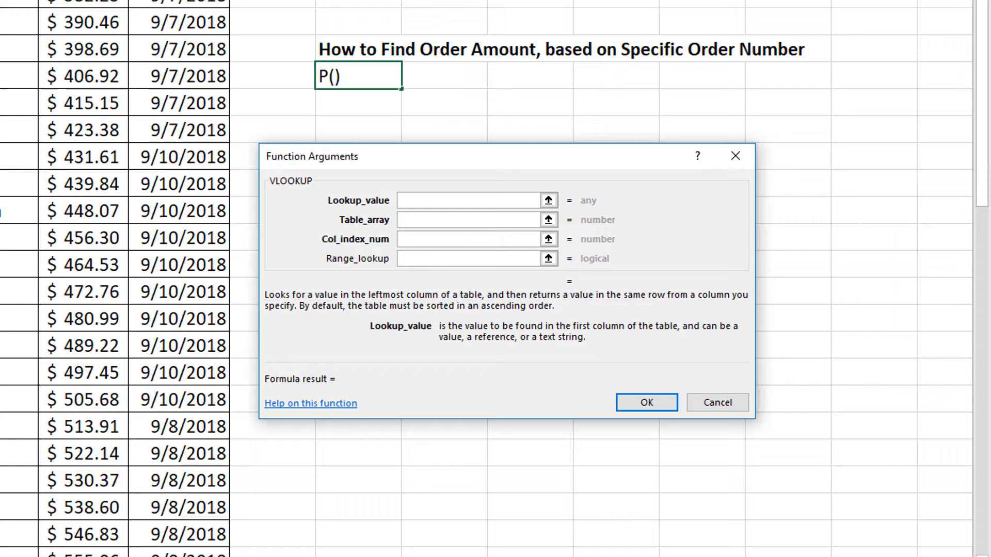
# Fill in lookup value A7 and Range_lookup False, confirming =VLOOKUP(A7,A2:E51,4,FALSE).
pyautogui.write('A7')
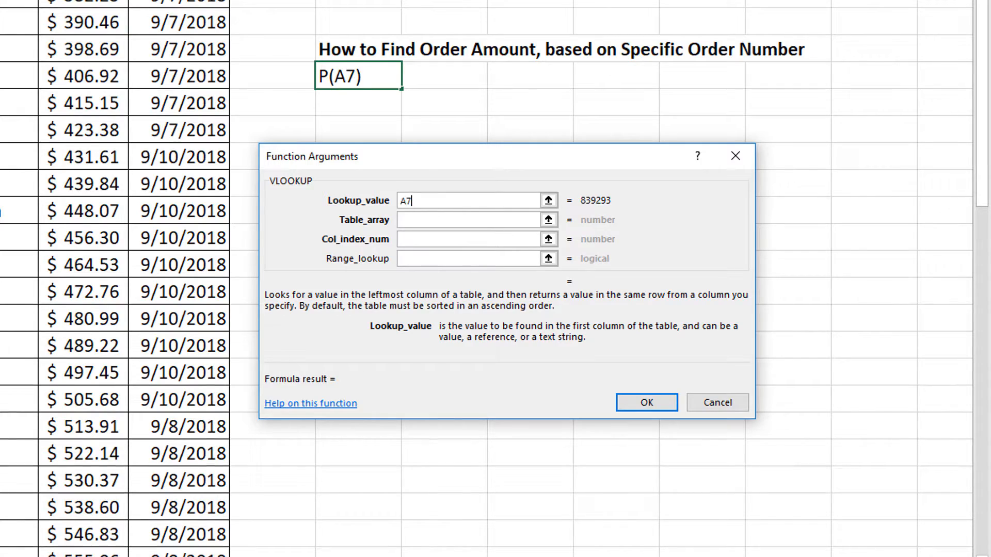
pyautogui.click(470, 220)
pyautogui.write('A2:E51')
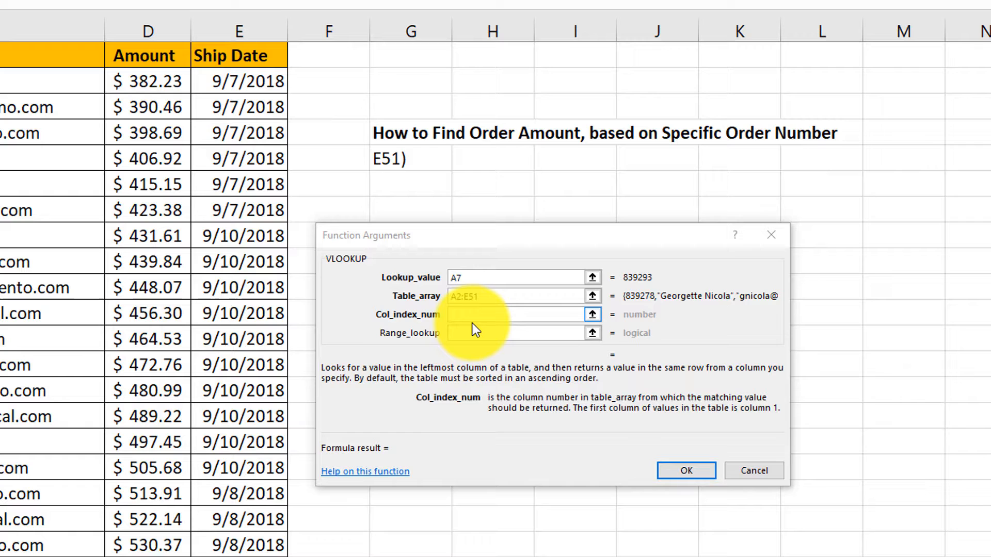
pyautogui.write('False')
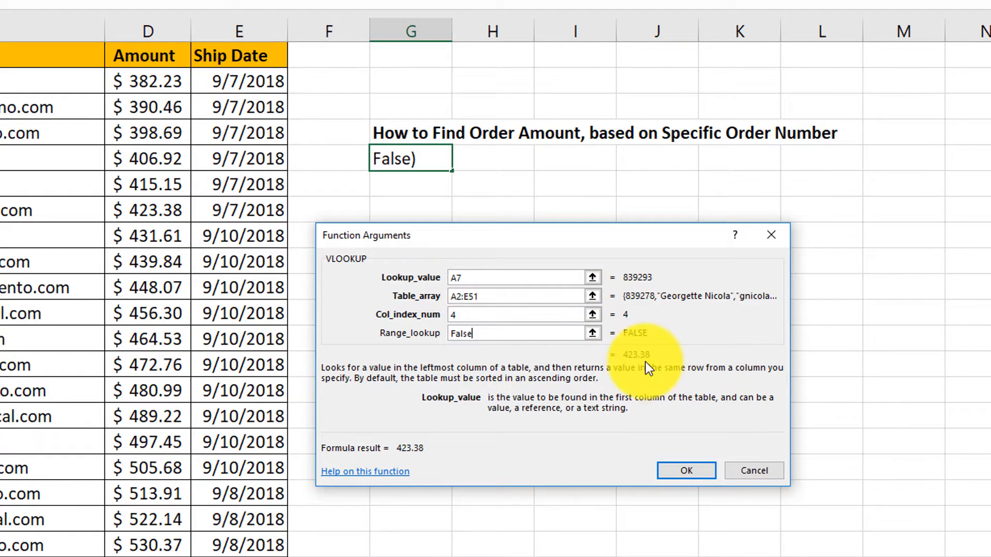
pyautogui.click(686, 470)
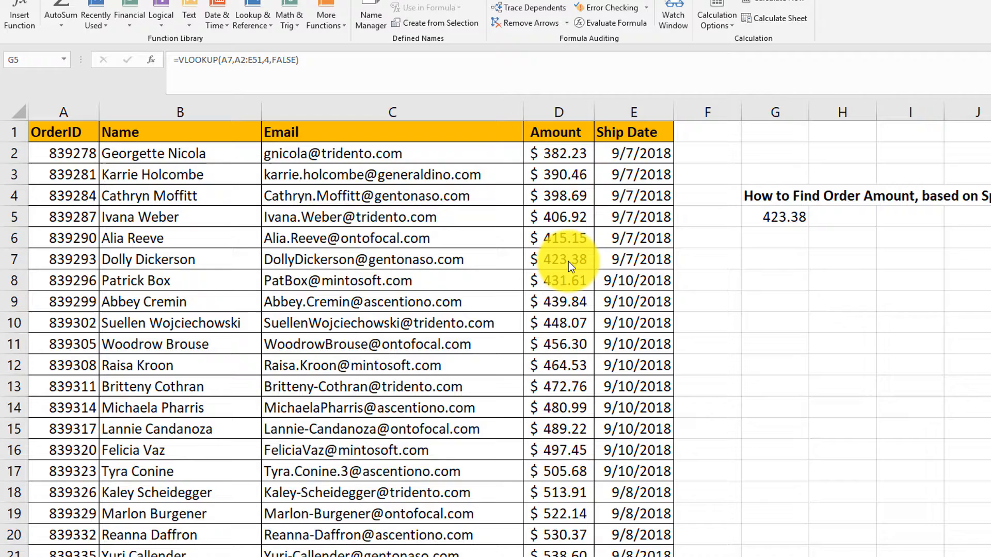
pyautogui.click(45, 25)
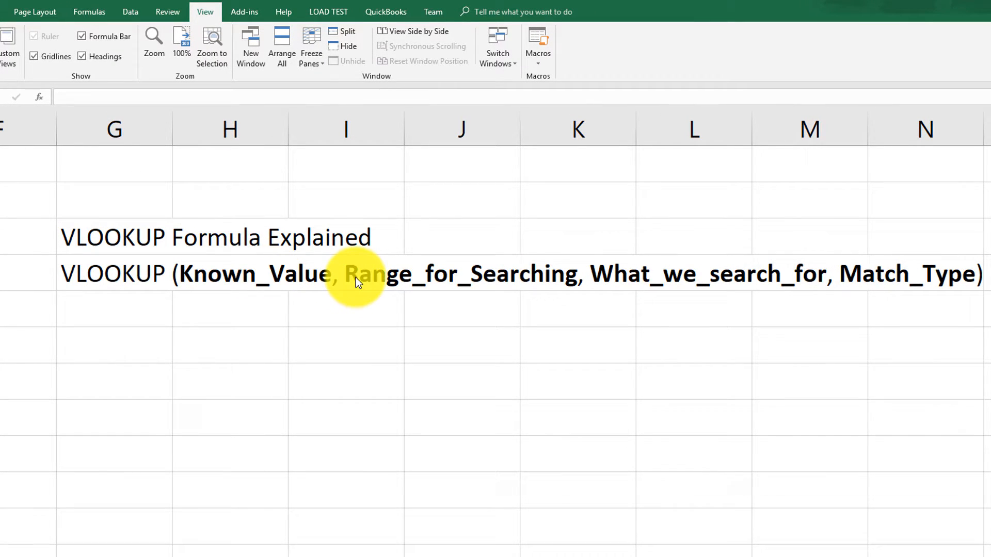
pyautogui.moveTo(651, 278)
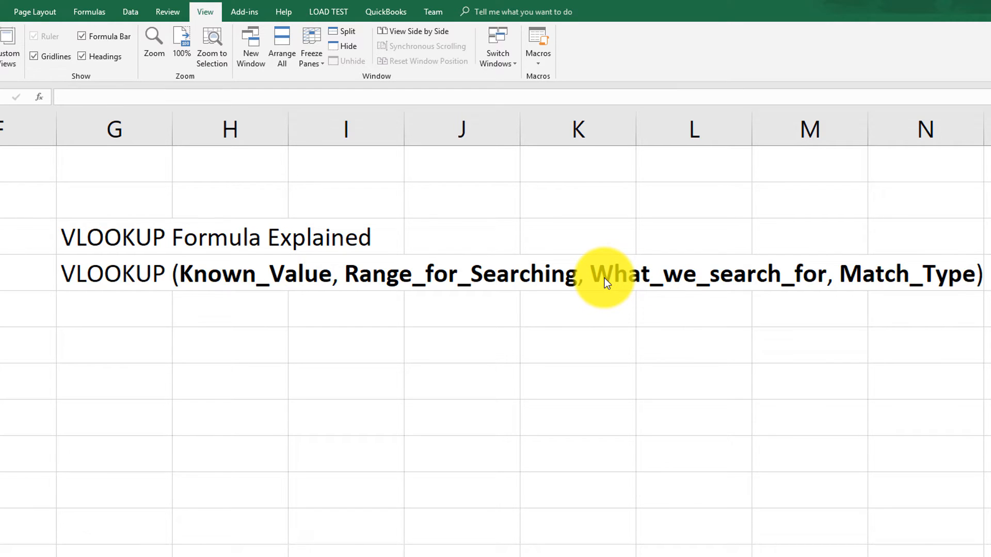
pyautogui.moveTo(877, 284)
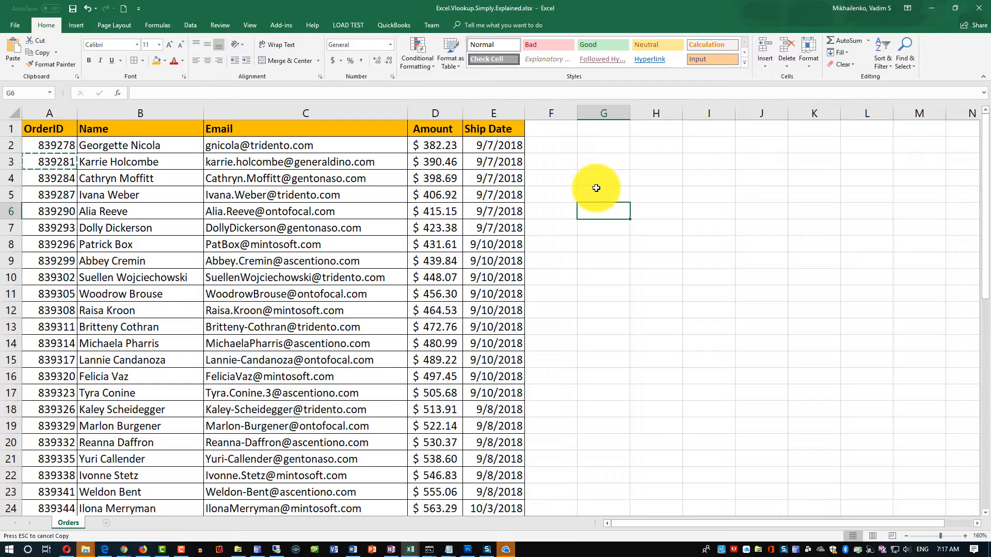
# Build the partial formula =VLOOKUP(839284,A2:E23,3, in G6.
pyautogui.write('=V')
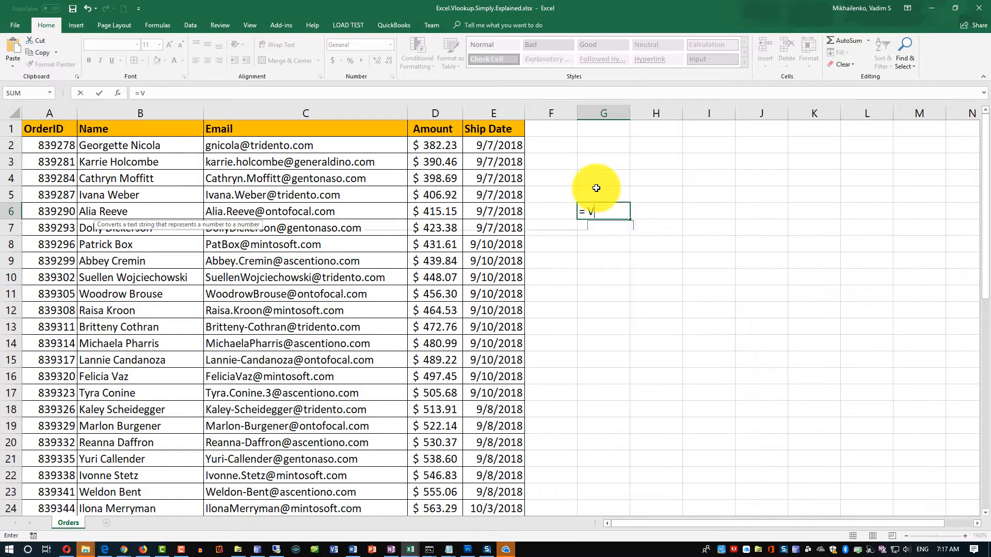
pyautogui.write('LO')
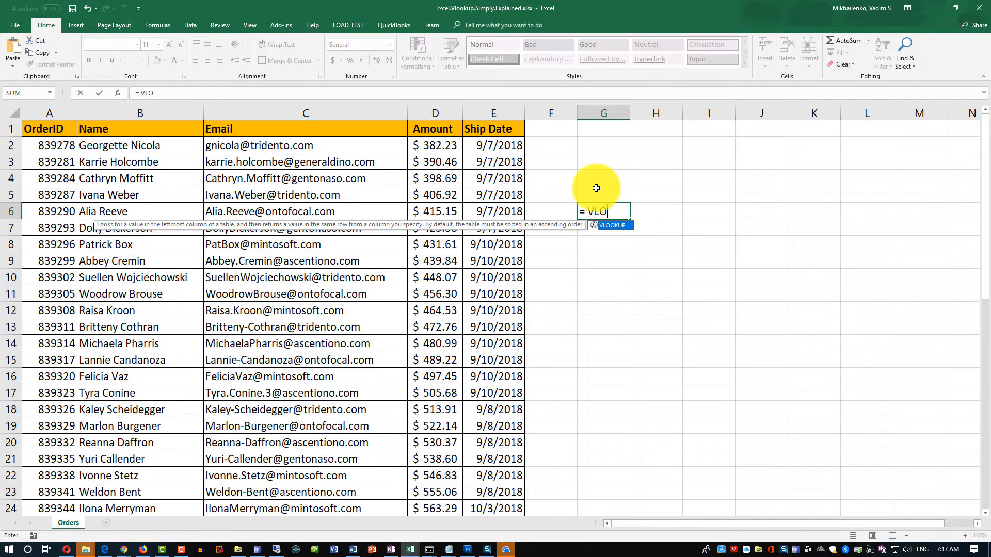
pyautogui.write('OOKUP*(')
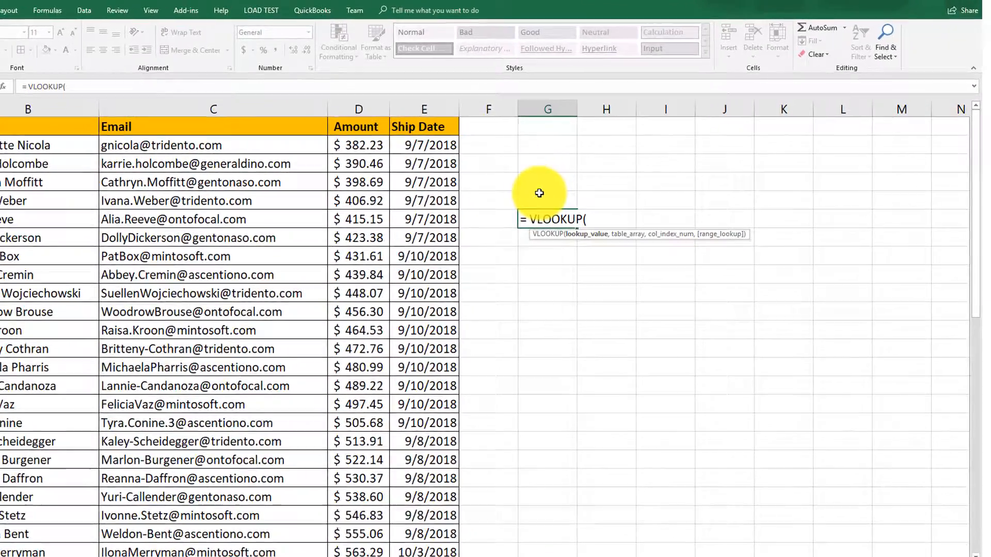
pyautogui.write('8')
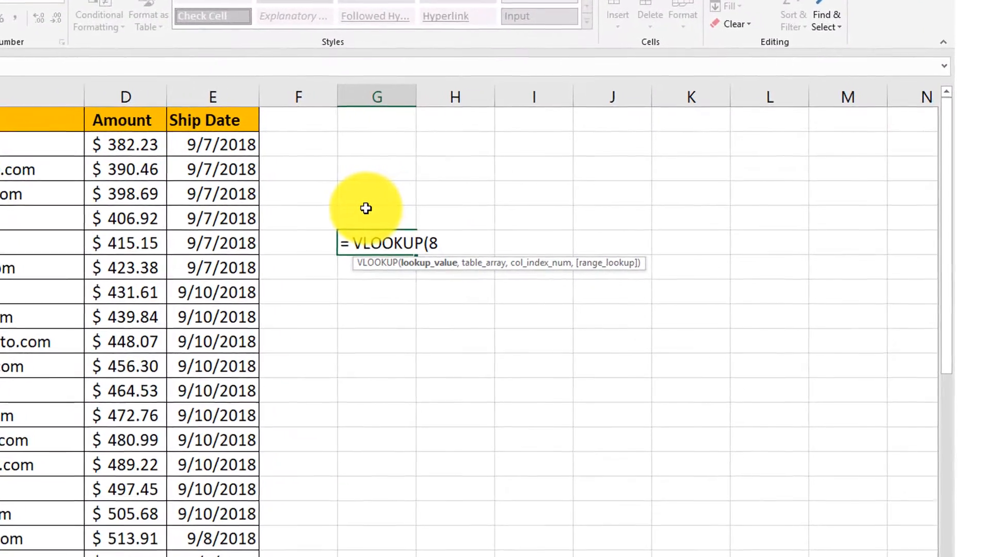
pyautogui.write('39284,')
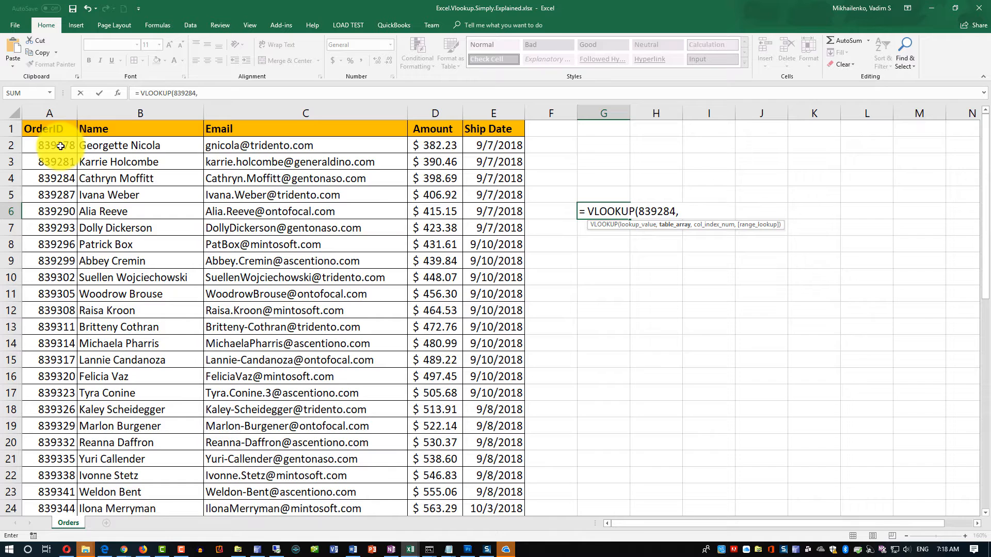
pyautogui.moveTo(49, 145); pyautogui.dragTo(493, 492)
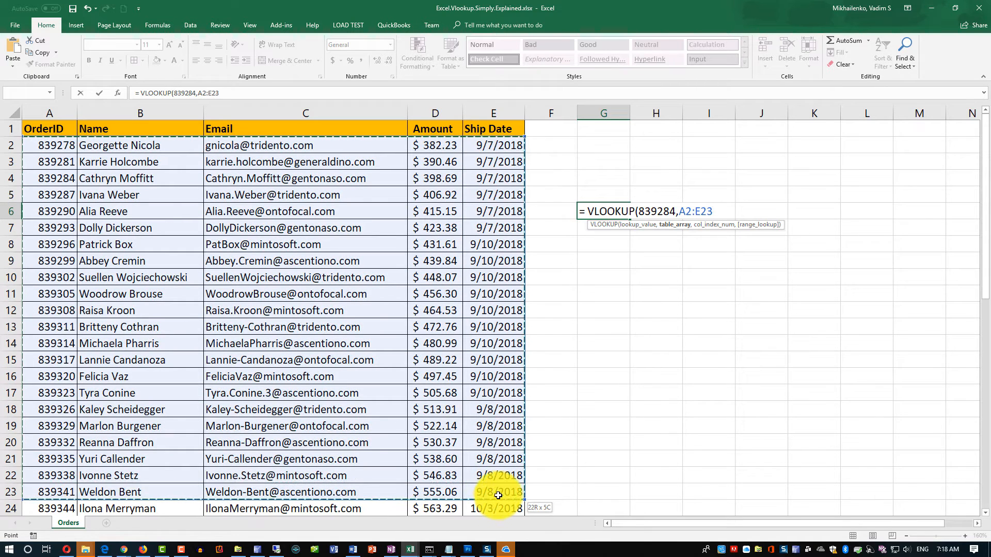
pyautogui.write(',')
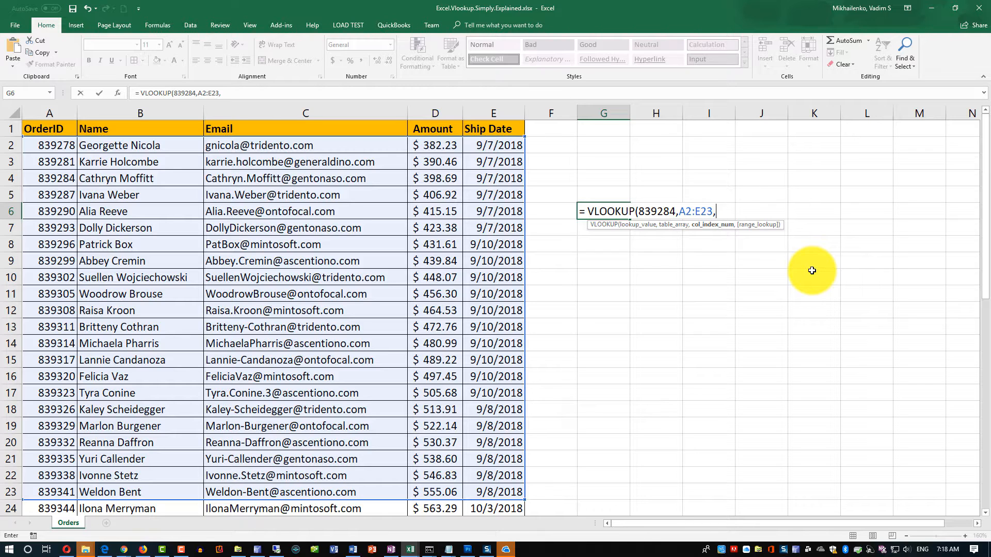
pyautogui.write('3')
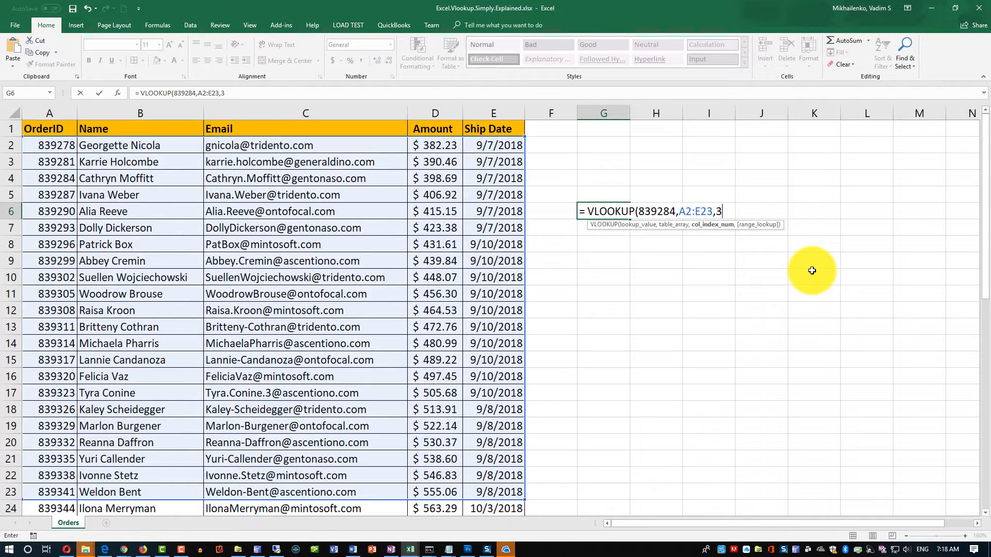
pyautogui.write(',')
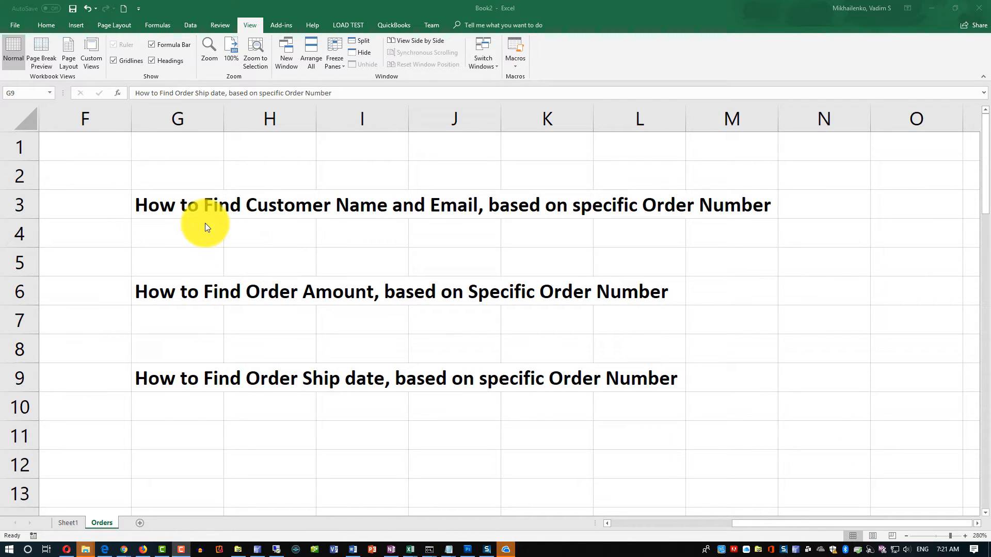
pyautogui.moveTo(580, 220)
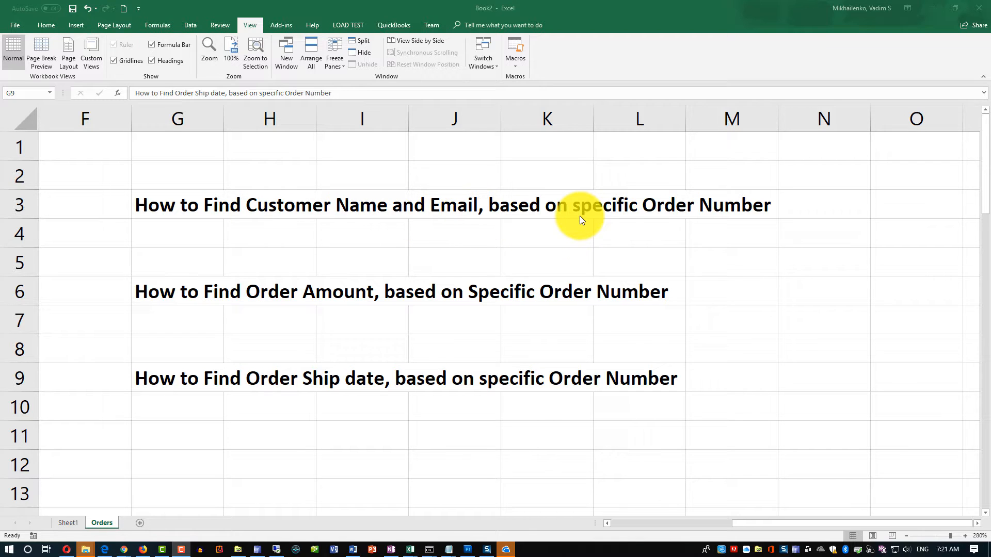
pyautogui.moveTo(726, 211)
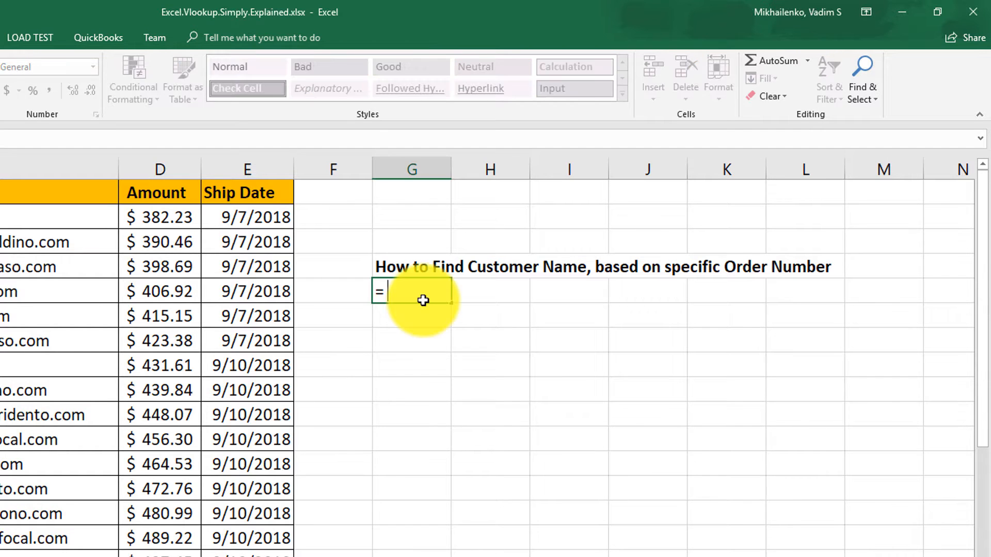
# Build =VLOOKUP(A6,A2:E24,2, in G5, removing a stray comma before starting FALSE.
pyautogui.write('VLOOKUP(')
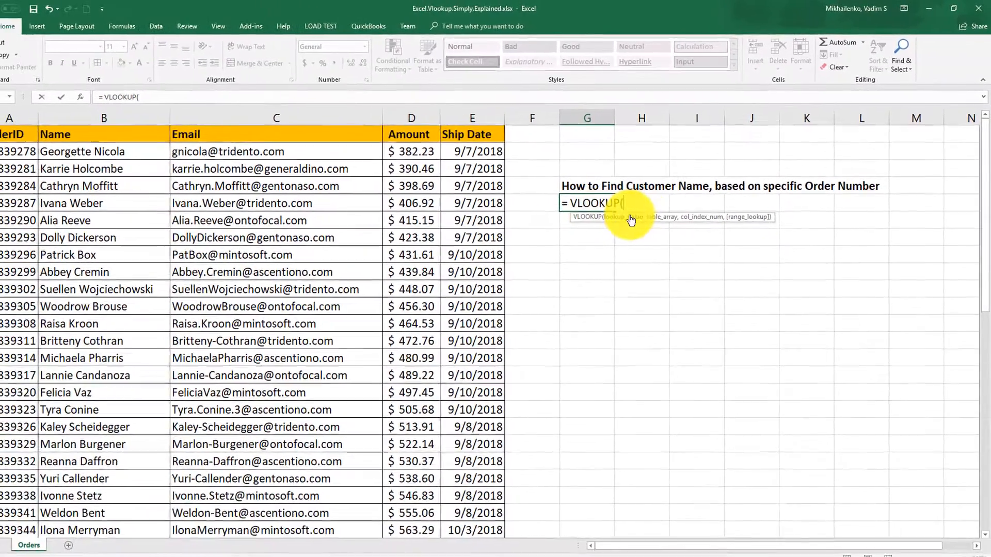
pyautogui.click(49, 211)
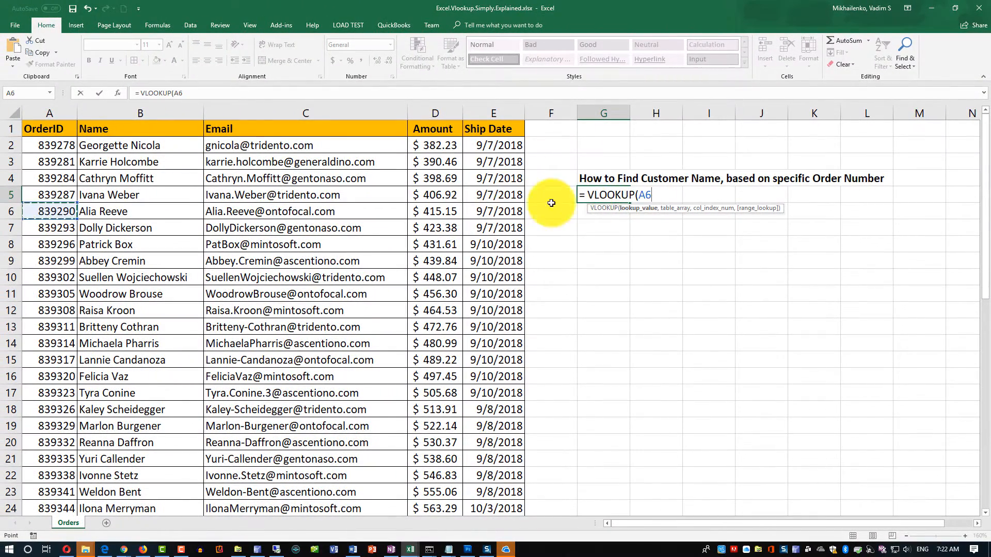
pyautogui.write(',')
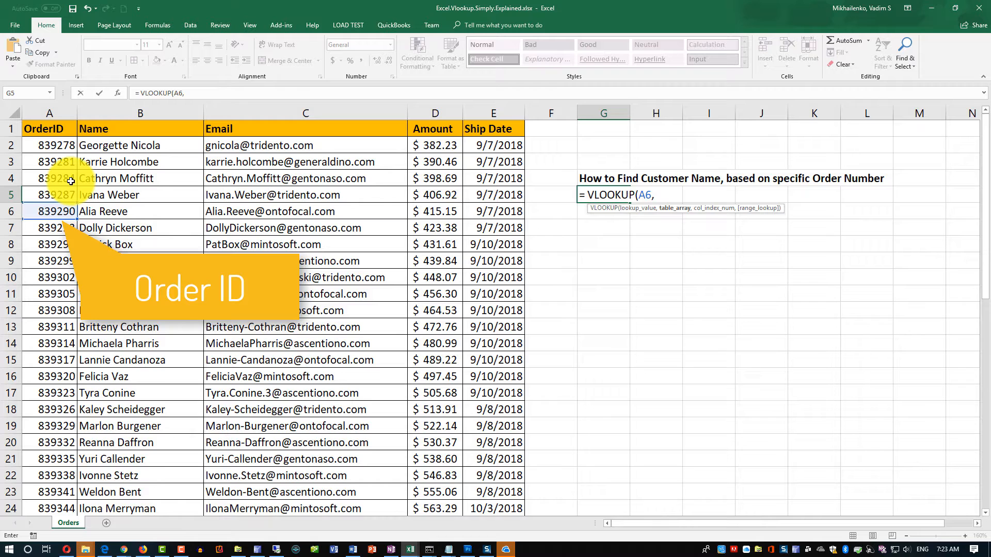
pyautogui.moveTo(50, 145); pyautogui.dragTo(493, 499)
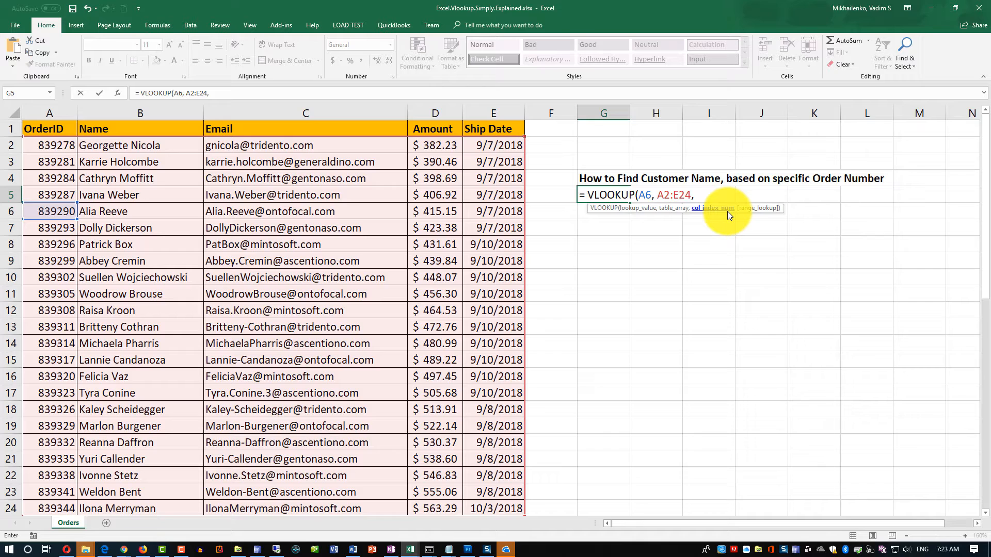
pyautogui.write('2')
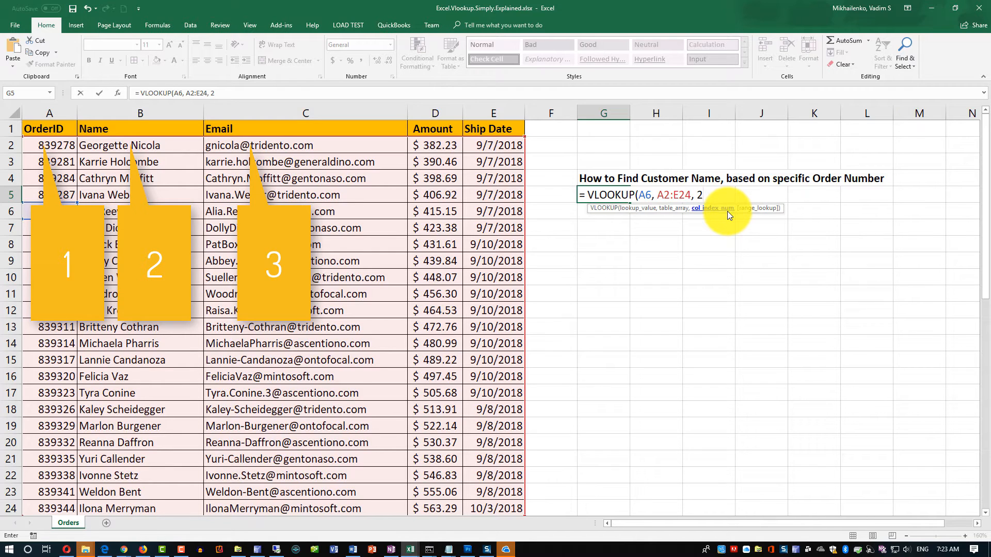
pyautogui.write(',')
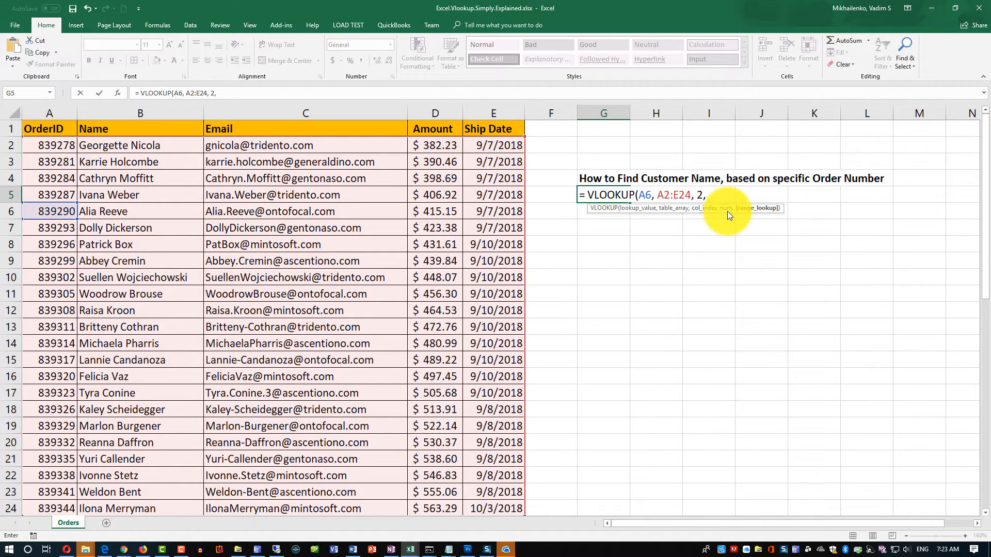
pyautogui.press('Backspace')
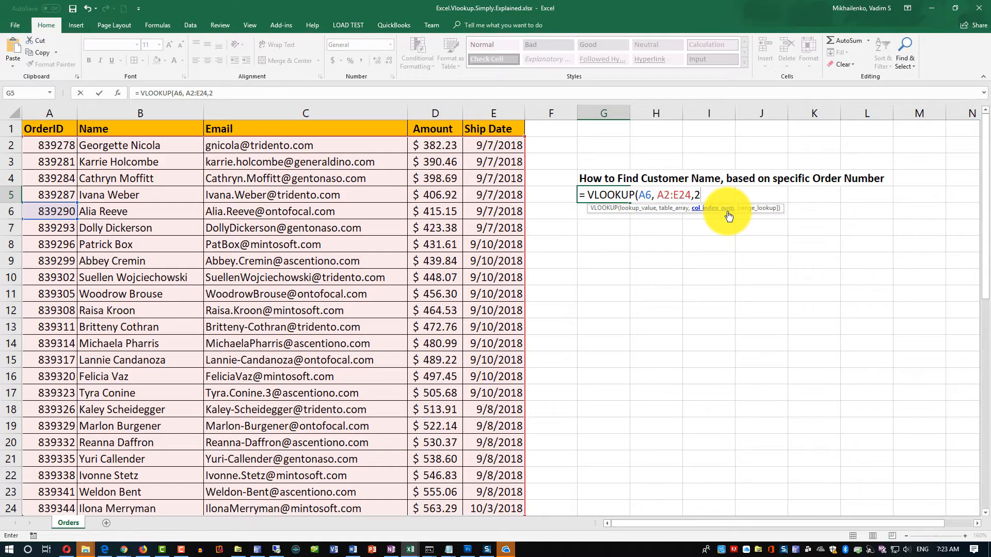
pyautogui.write(', FALSE)')
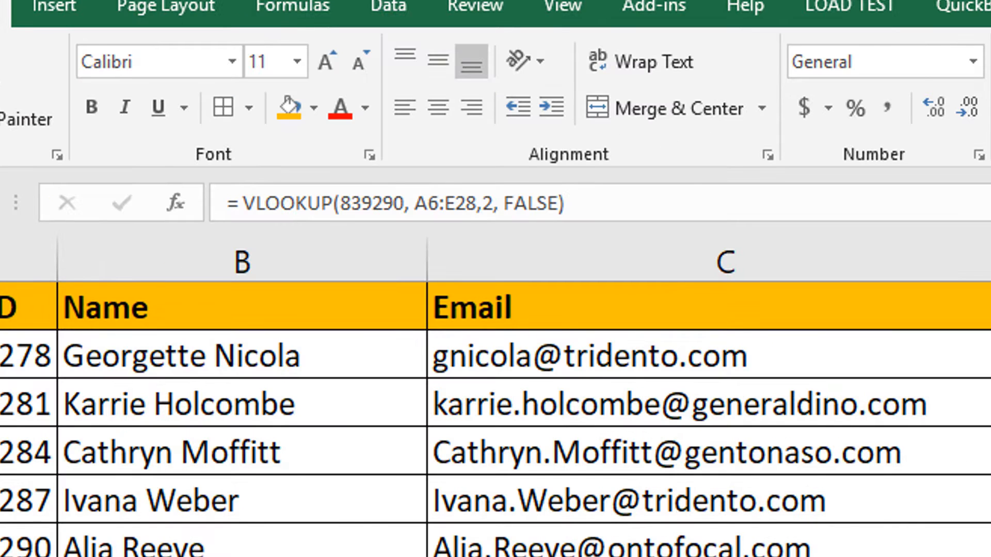
pyautogui.moveTo(493, 202)
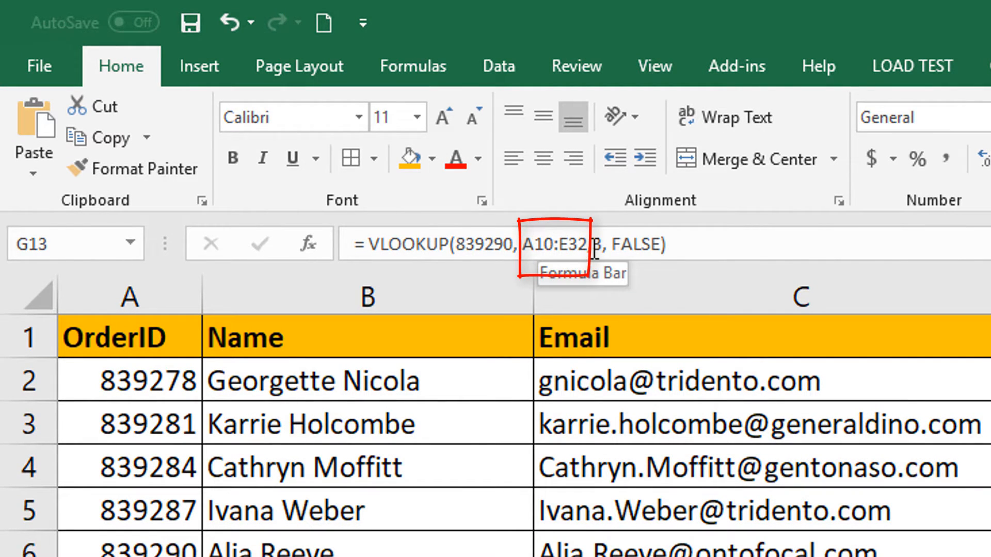
pyautogui.moveTo(76, 398)
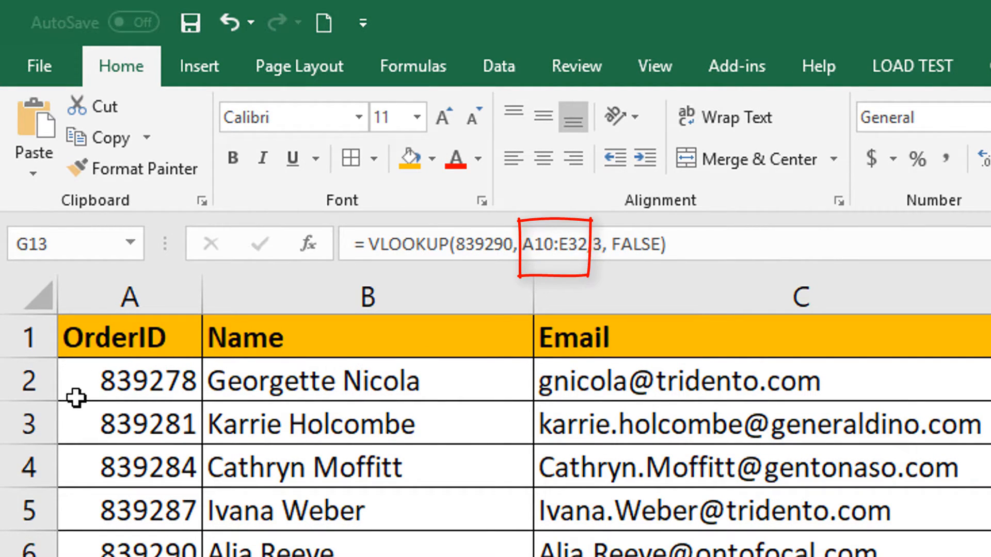
pyautogui.moveTo(89, 380)
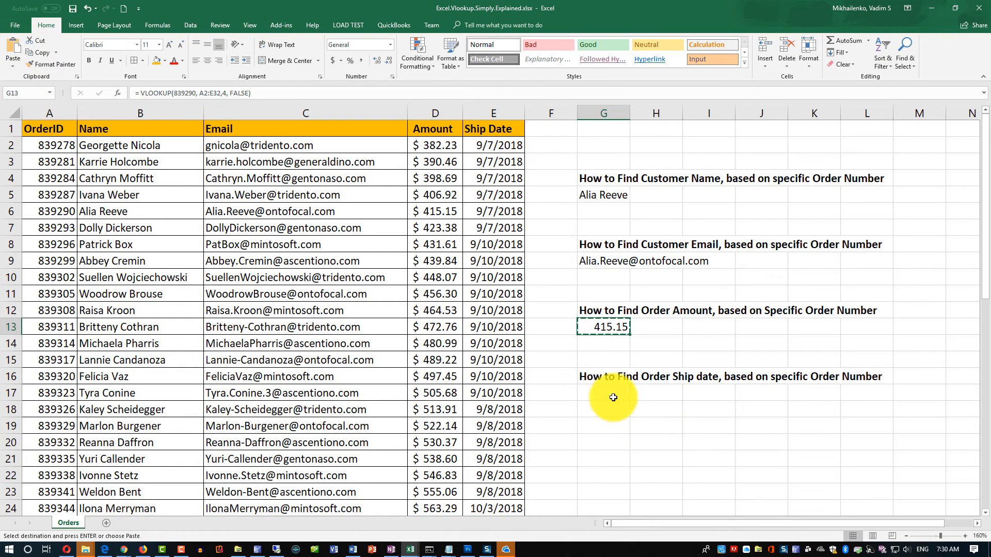
# Select G17 under the ship date heading and open its pasted formula for editing.
pyautogui.click(603, 392)
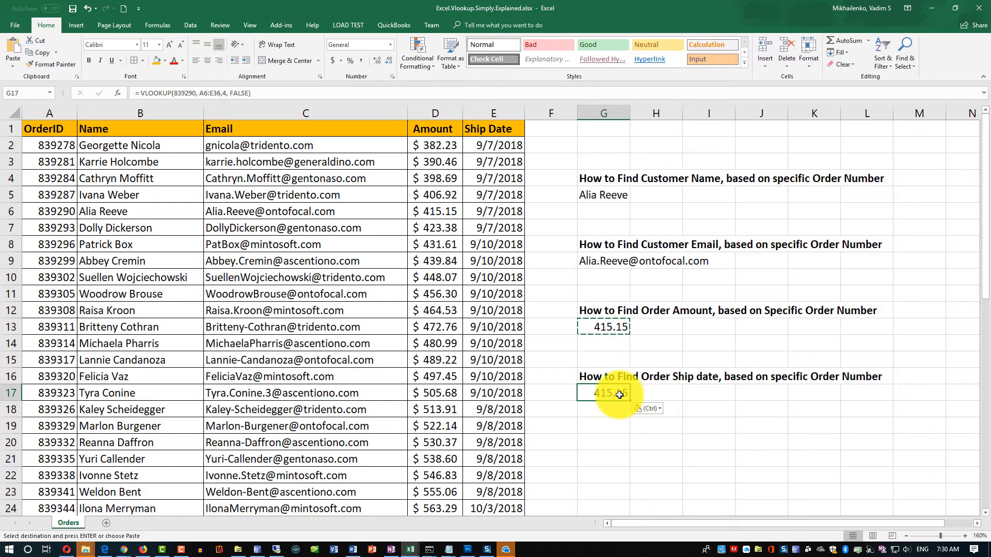
pyautogui.doubleClick(603, 392)
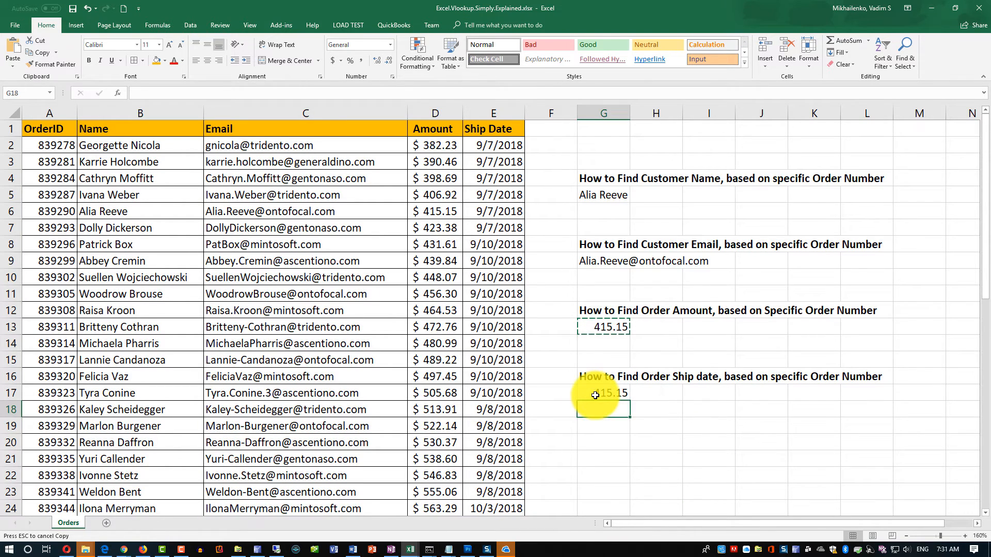
# Select G17 to review the pasted formula's A6:E36 range.
pyautogui.click(602, 392)
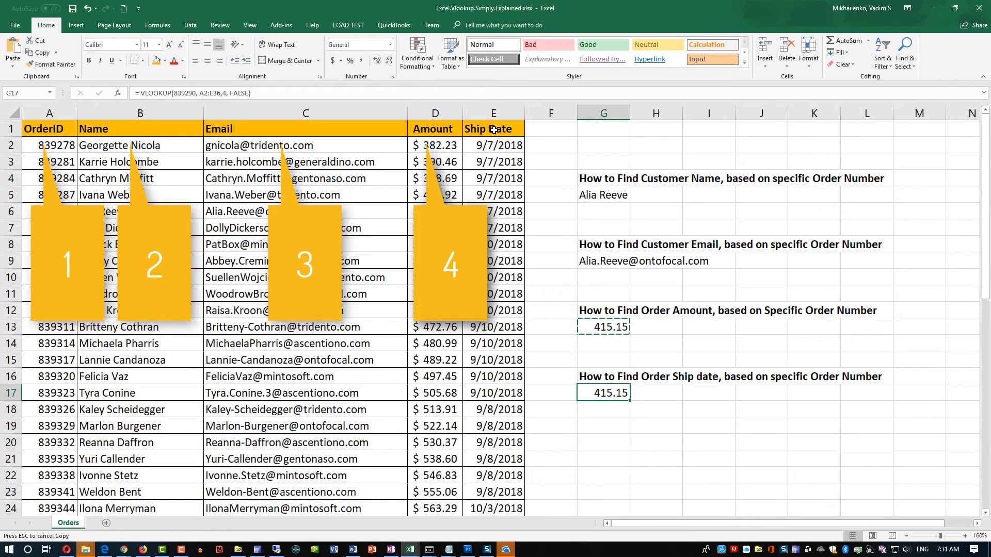
pyautogui.moveTo(226, 93)
pyautogui.write('5')
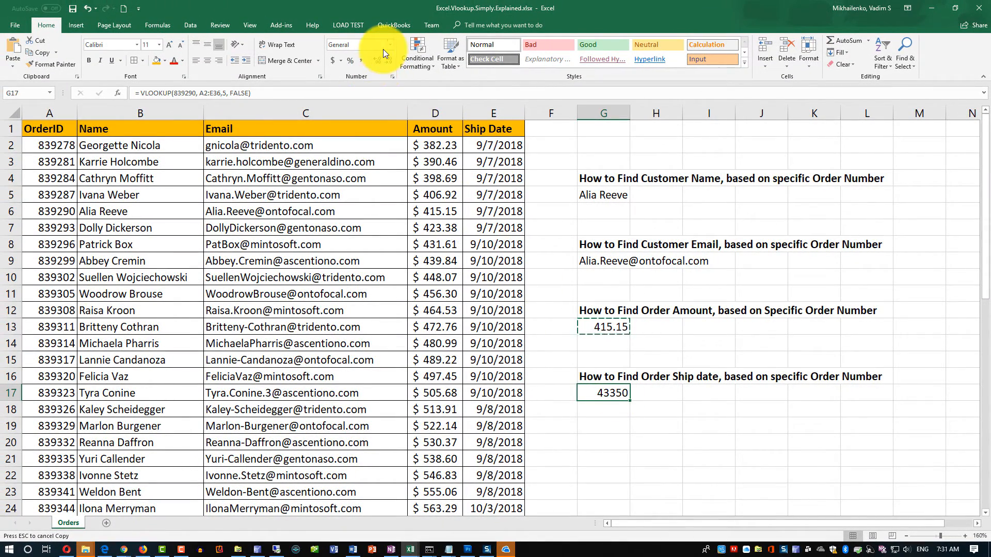
# Apply the Short Date number format to G17, showing 9/7/2018.
pyautogui.click(382, 45)
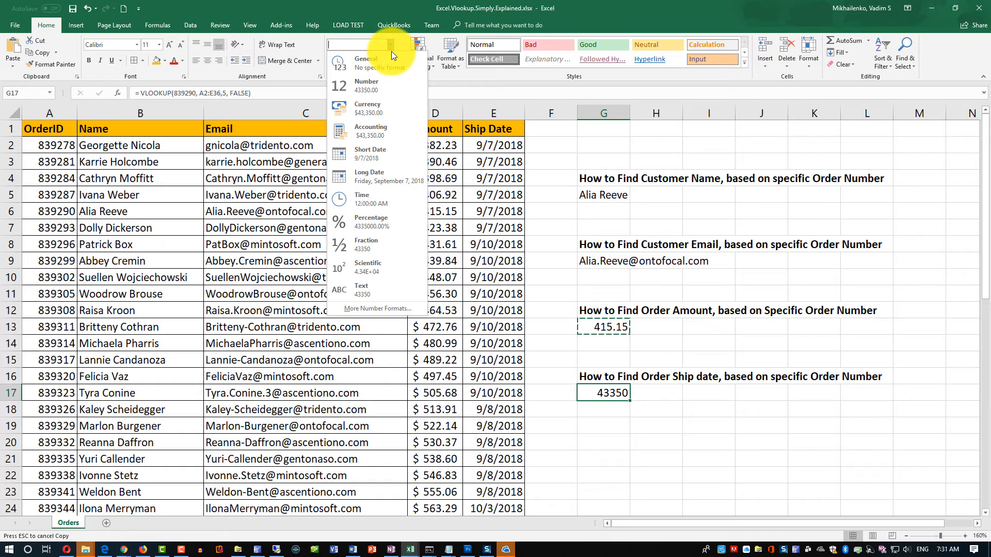
pyautogui.moveTo(379, 155)
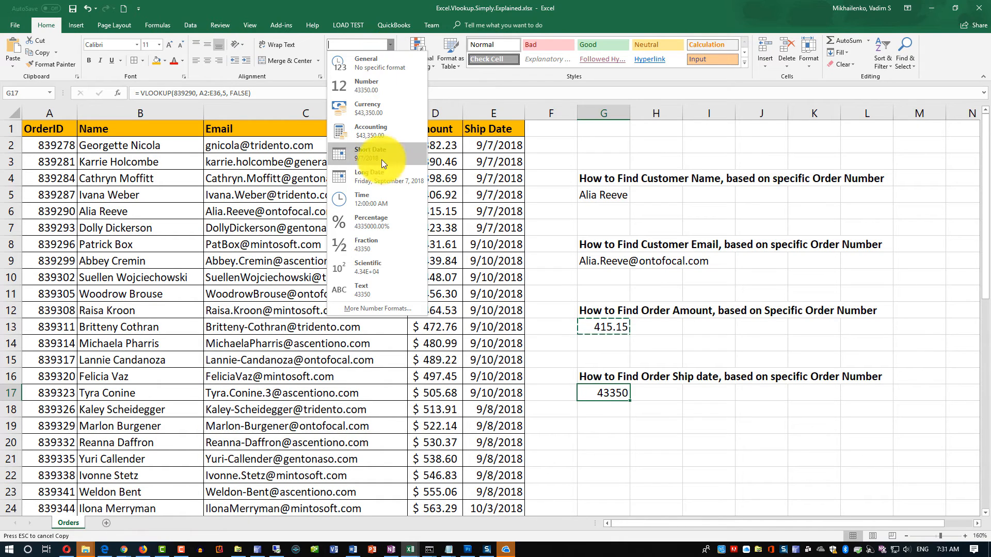
pyautogui.click(371, 154)
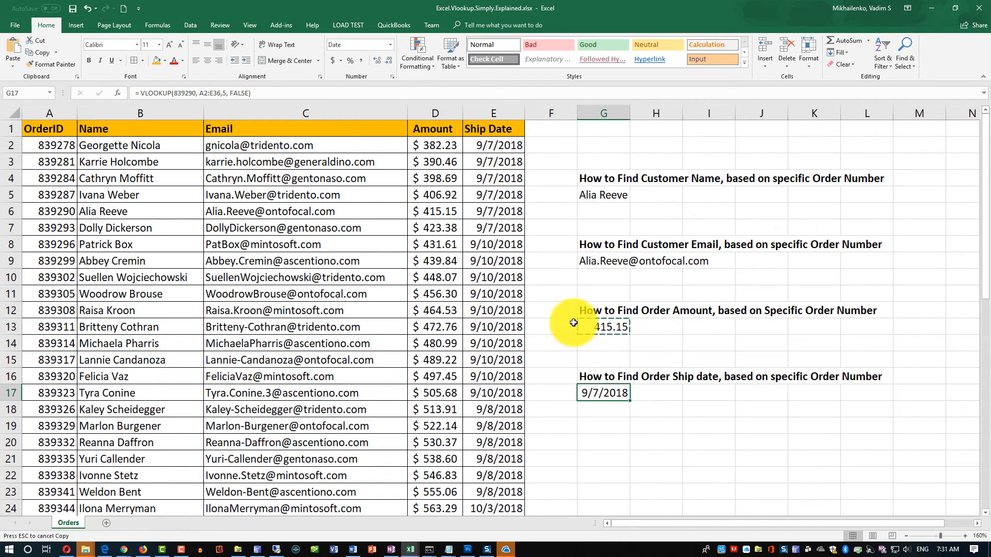